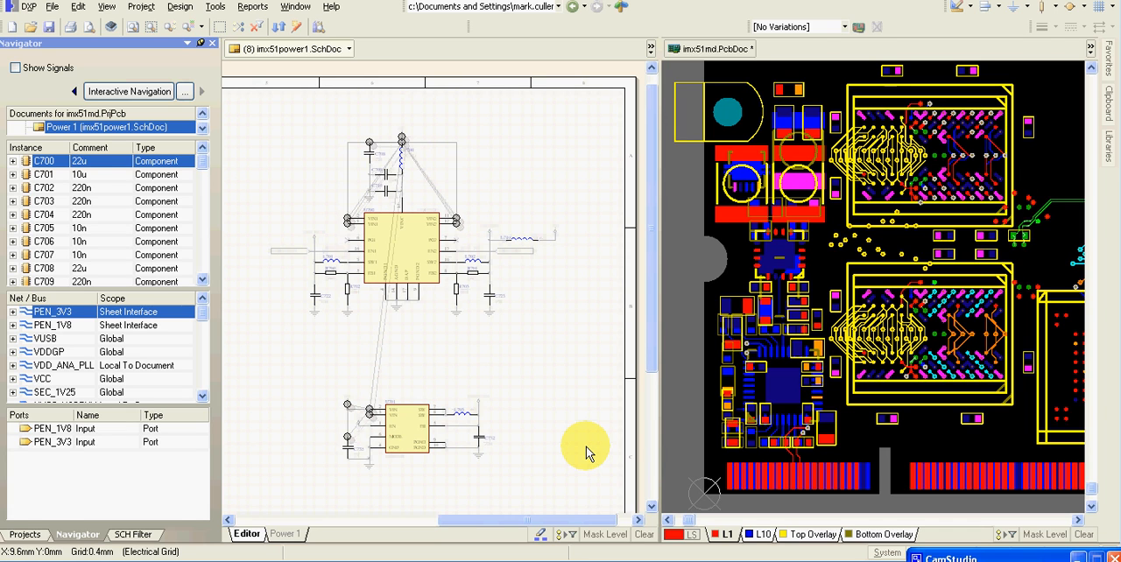
pyautogui.moveTo(585, 447)
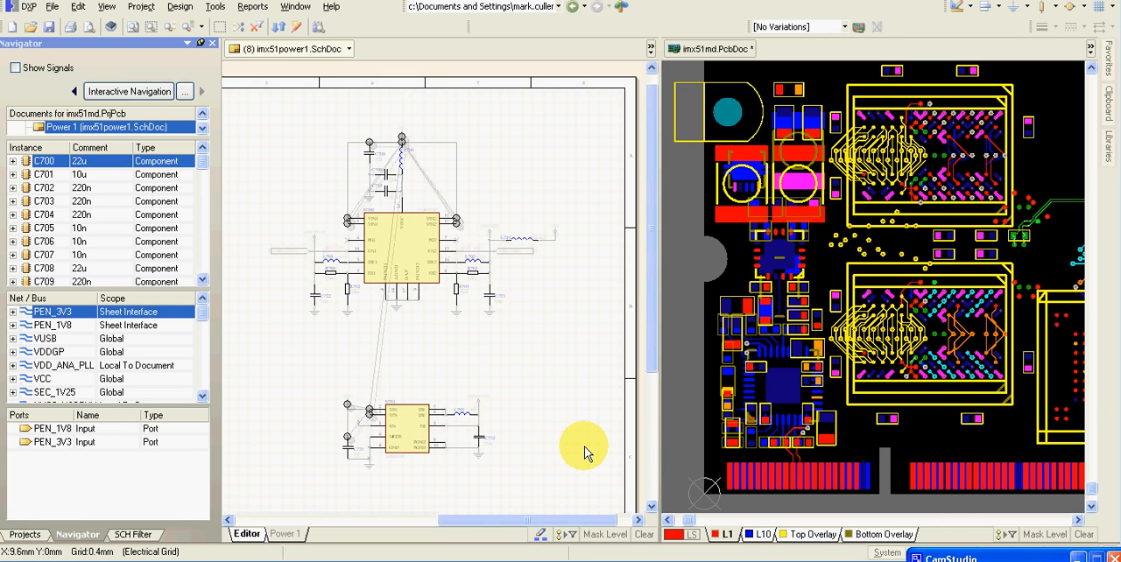
pyautogui.moveTo(581, 385)
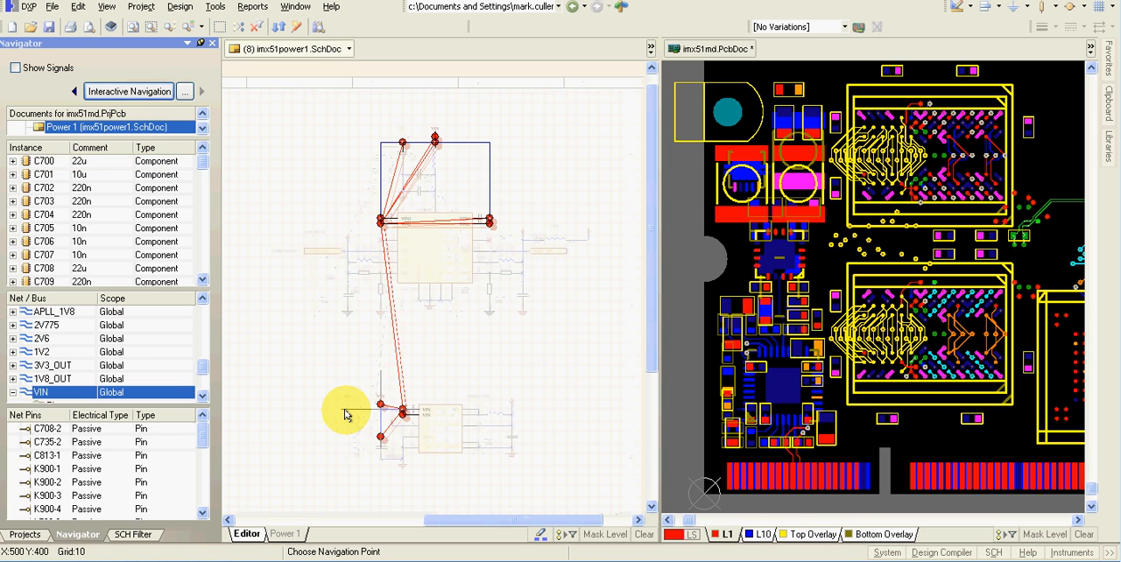
pyautogui.moveTo(249, 236)
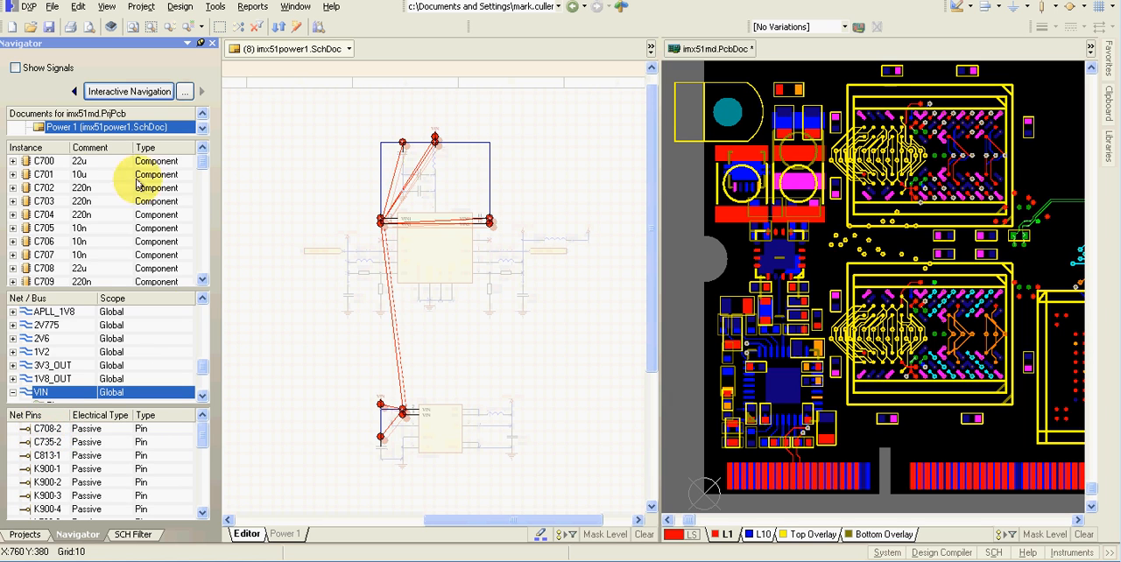
# - Jump between VIN net pins across the Power and DIMM sheets via Interactive Navigation
pyautogui.click(49, 427)
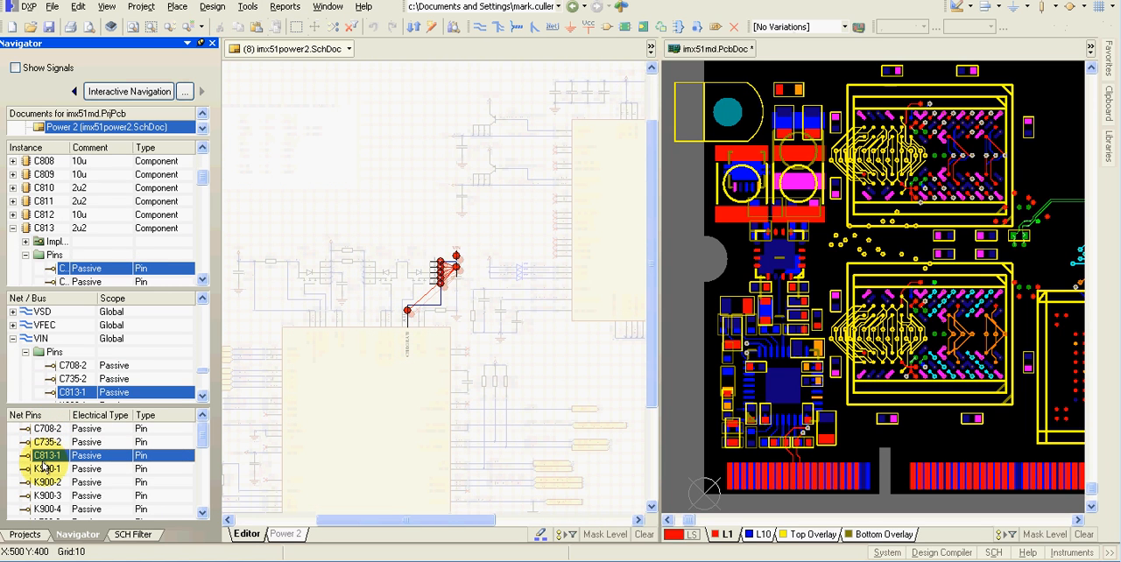
pyautogui.moveTo(455, 235)
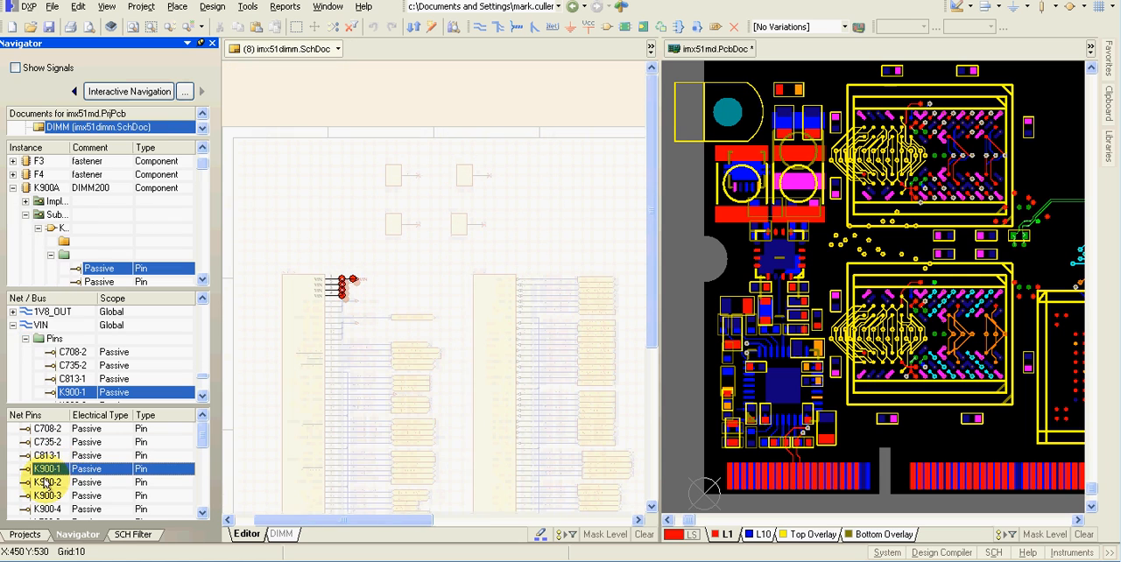
pyautogui.click(47, 496)
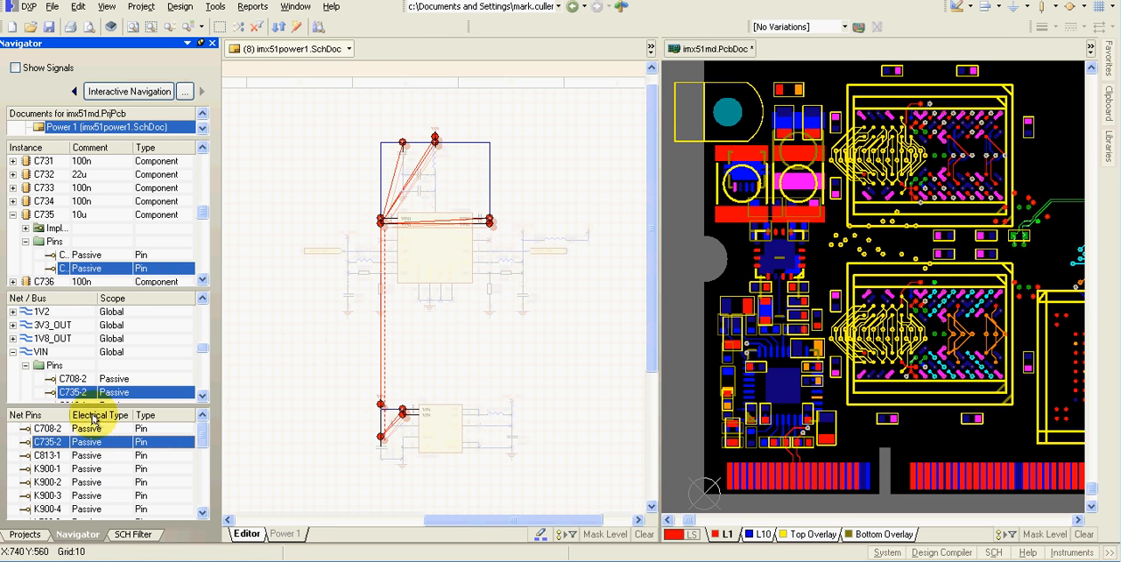
# - Highlight pin C708-2, net 1V8_OUT, component C708 and its pins, then clear the highlighting
pyautogui.click(49, 428)
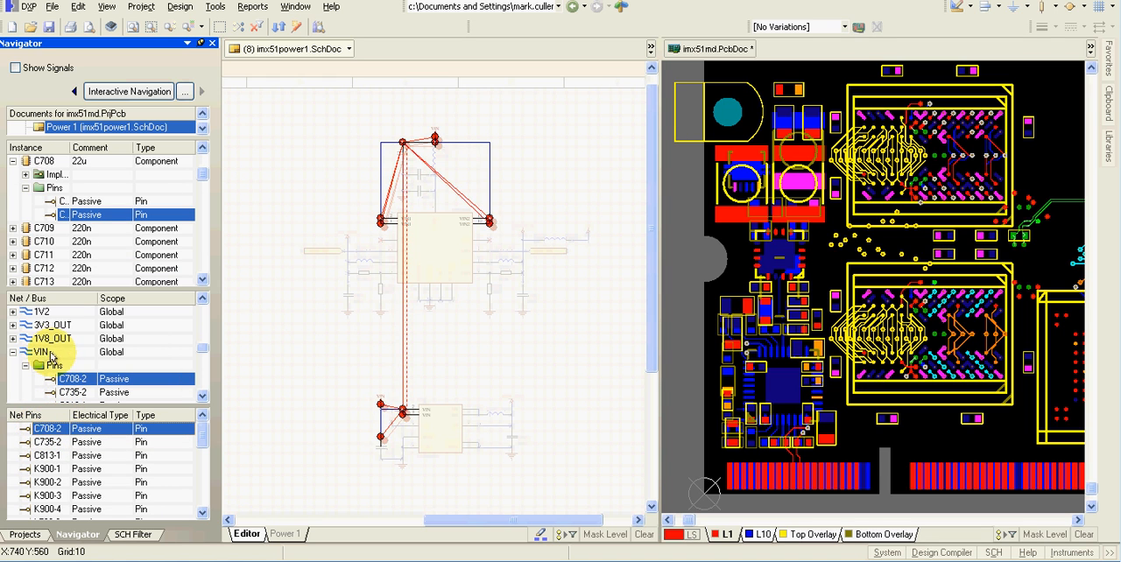
pyautogui.click(49, 340)
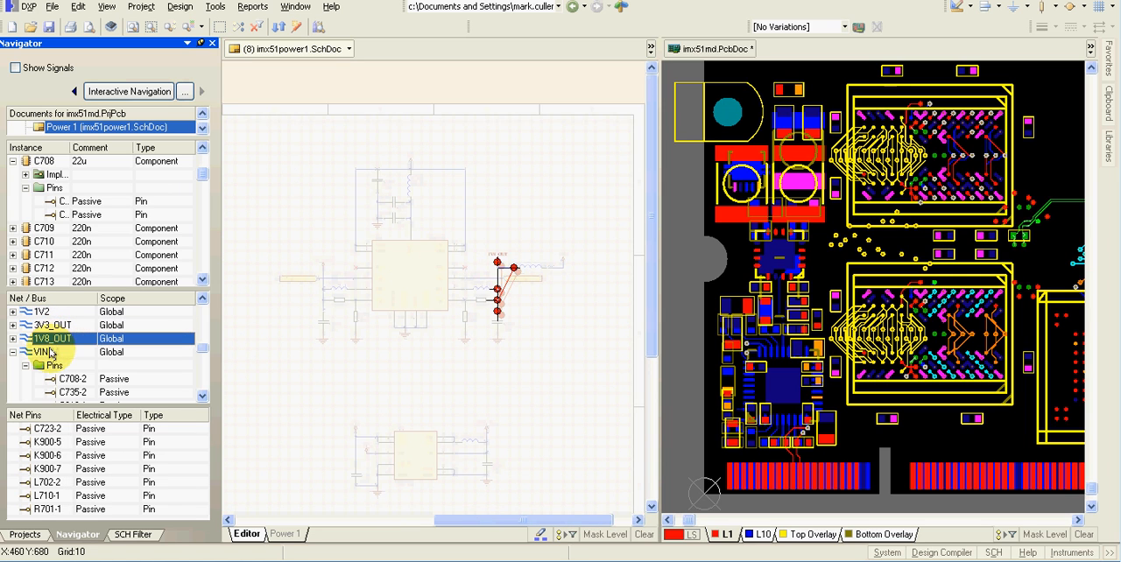
pyautogui.click(40, 351)
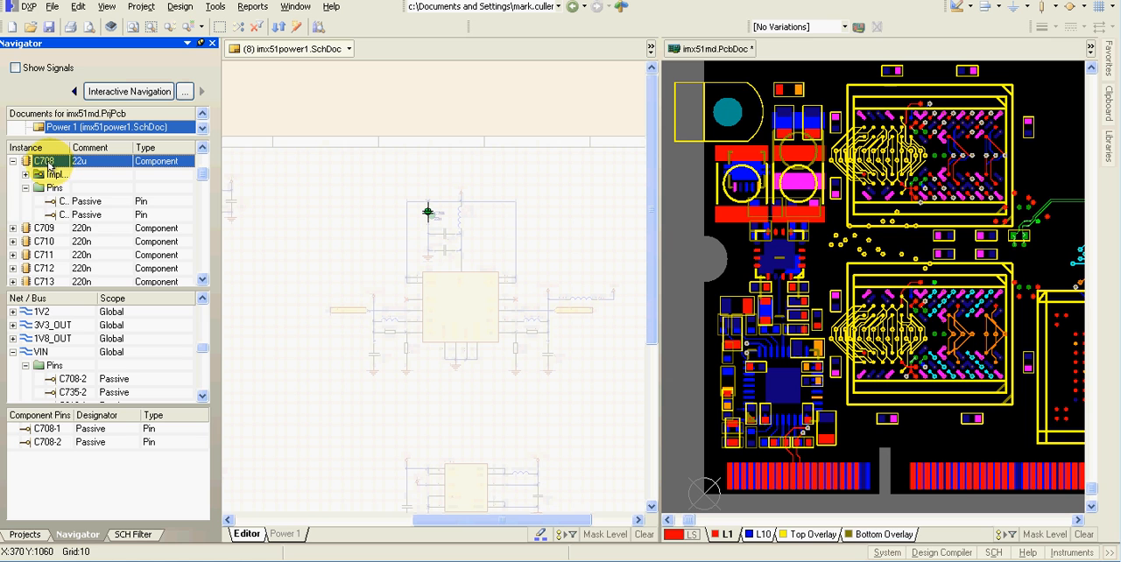
pyautogui.click(66, 214)
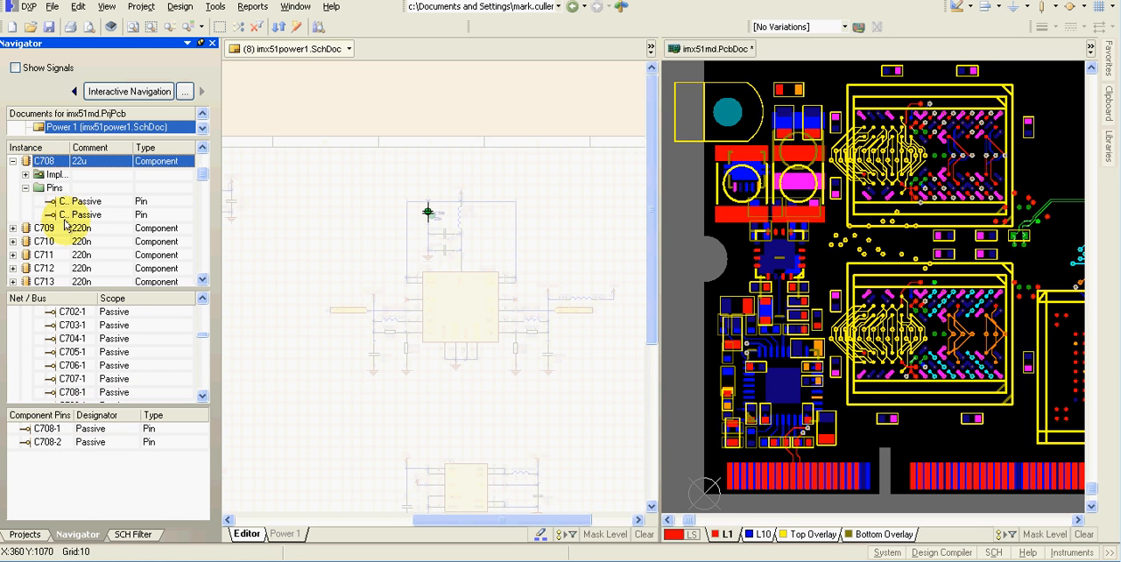
pyautogui.moveTo(342, 236)
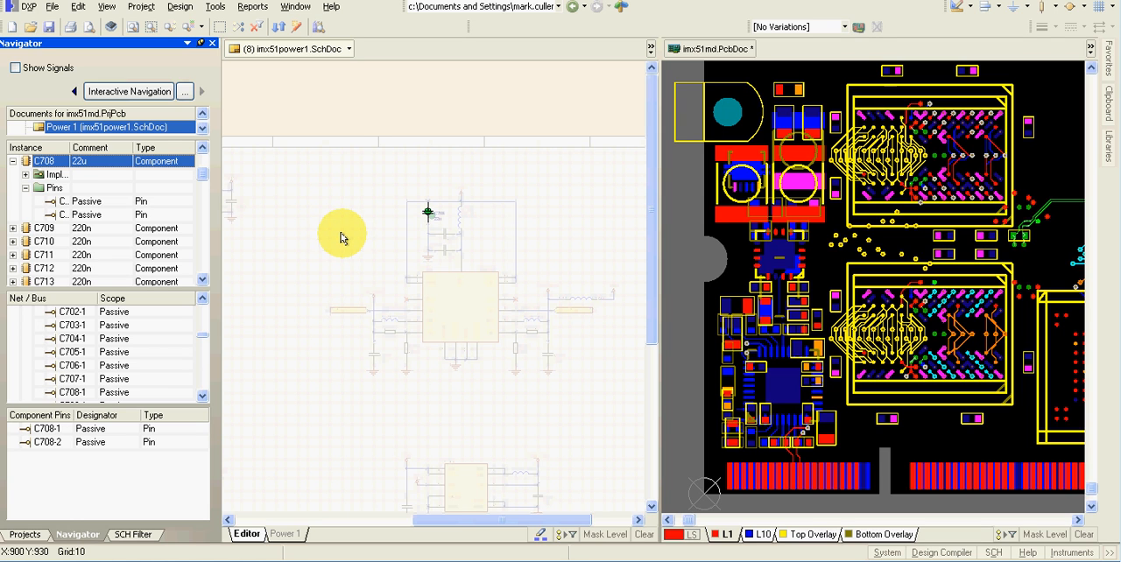
pyautogui.click(140, 7)
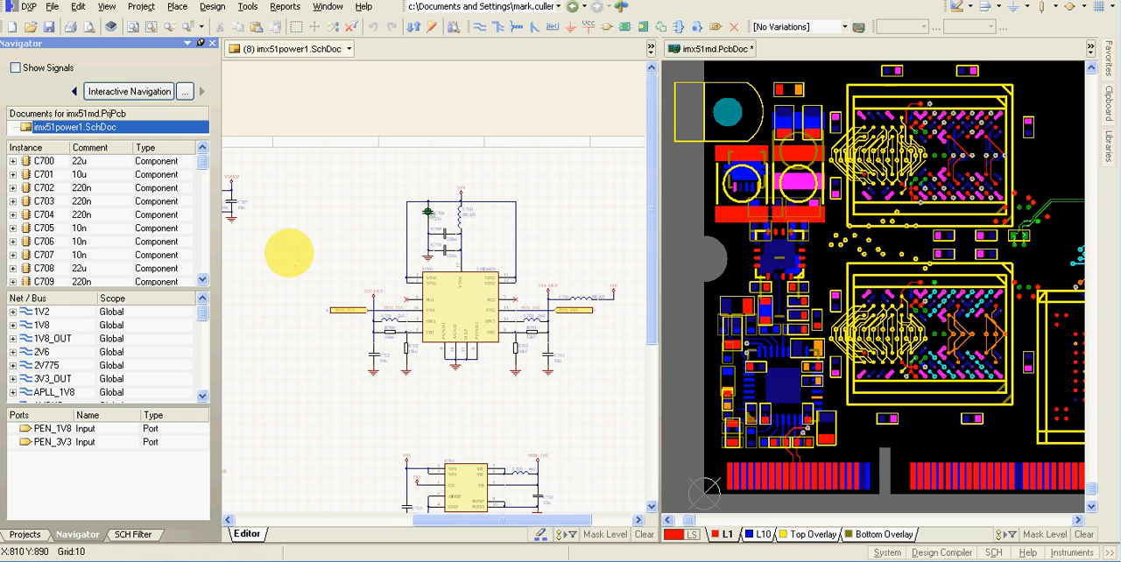
pyautogui.moveTo(295, 259)
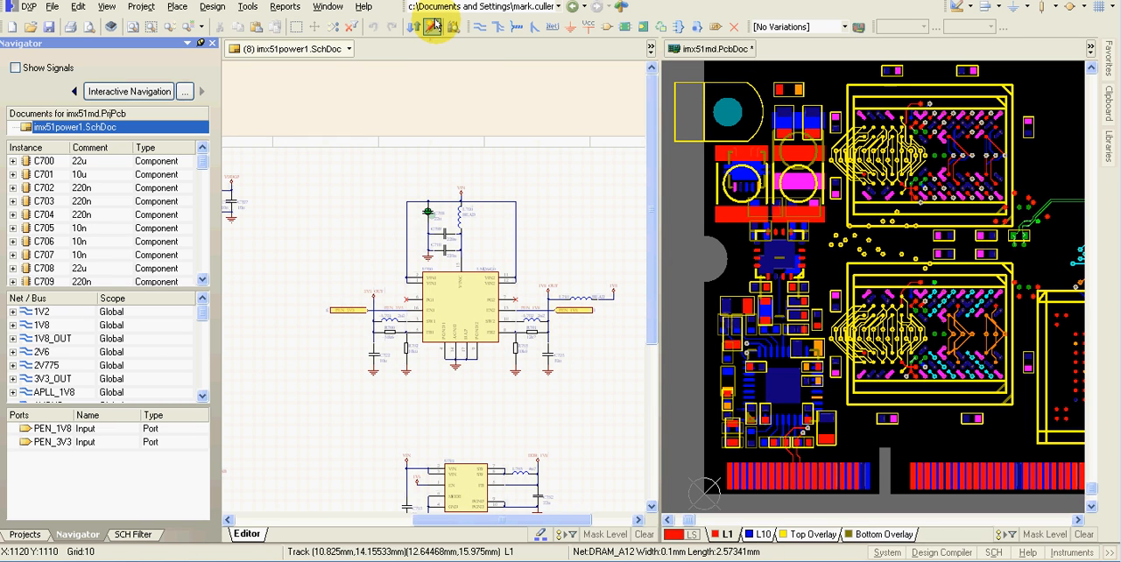
# - Start Cross Probe so a schematic object highlights its matching part on the PCB
pyautogui.click(431, 27)
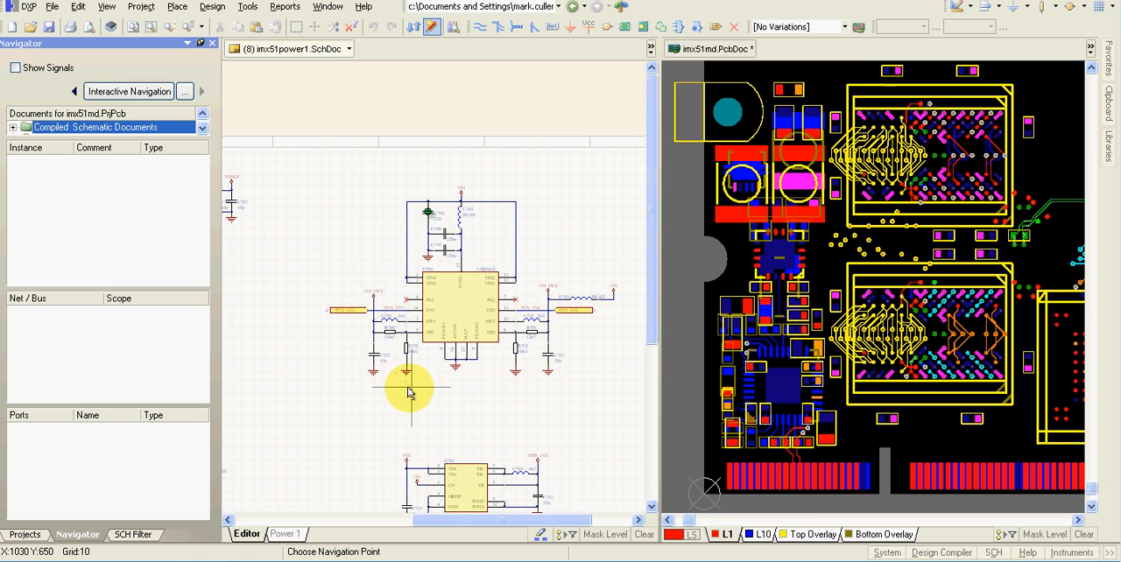
pyautogui.moveTo(454, 324)
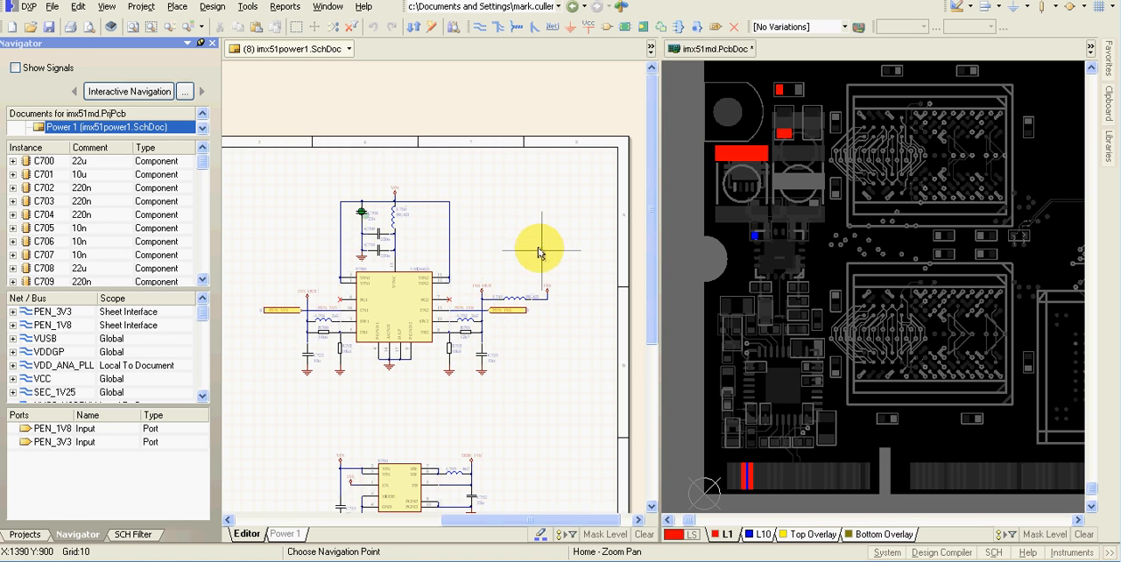
pyautogui.moveTo(576, 227)
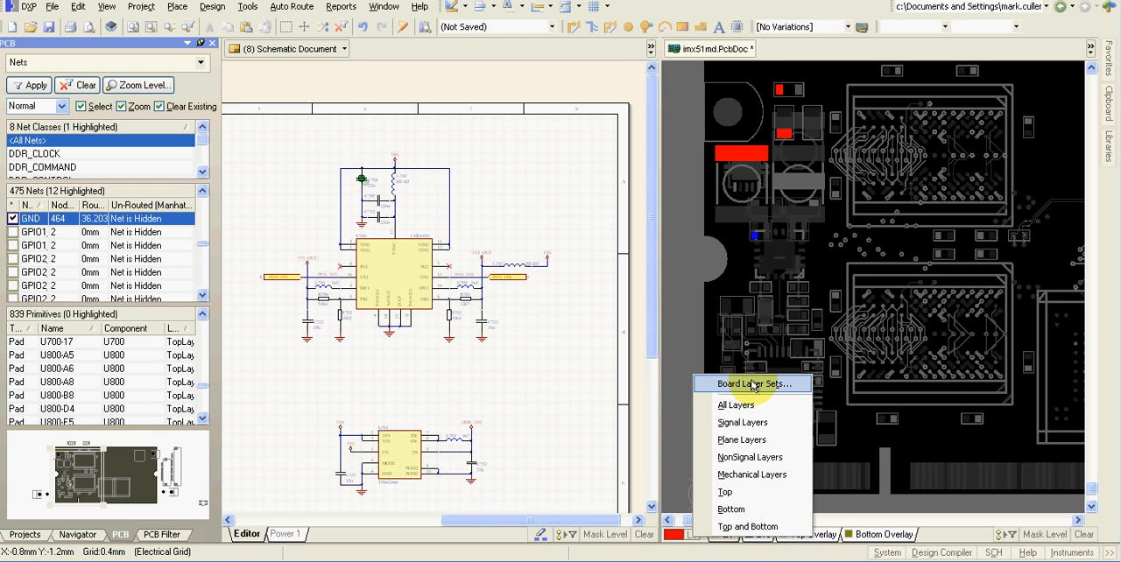
pyautogui.moveTo(725, 490)
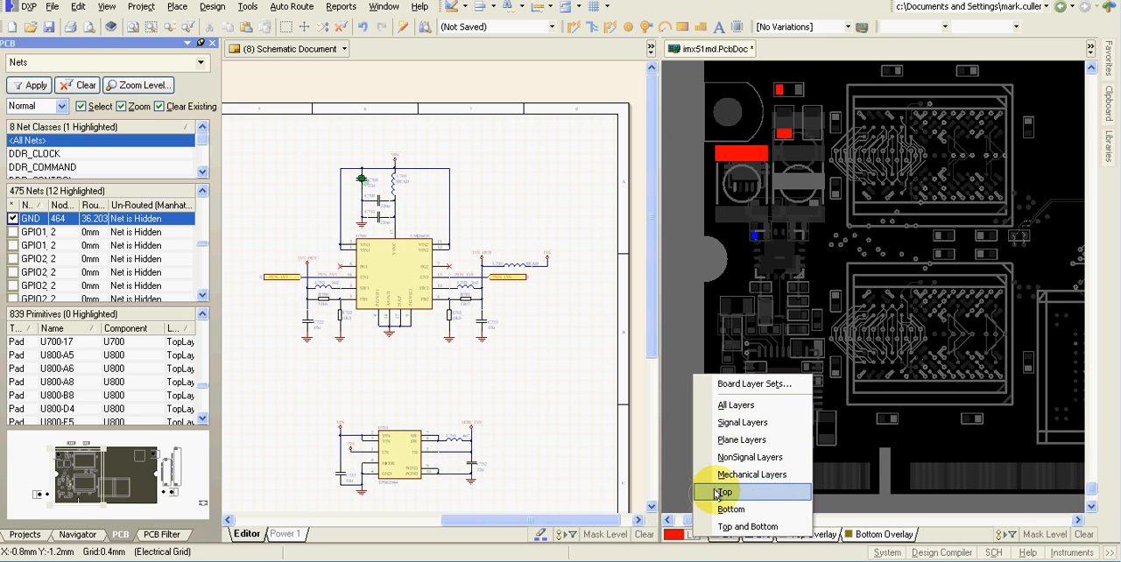
# - Switch the PCB layer set to Top, then Bottom, then Top and Bottom with L1 active
pyautogui.click(723, 491)
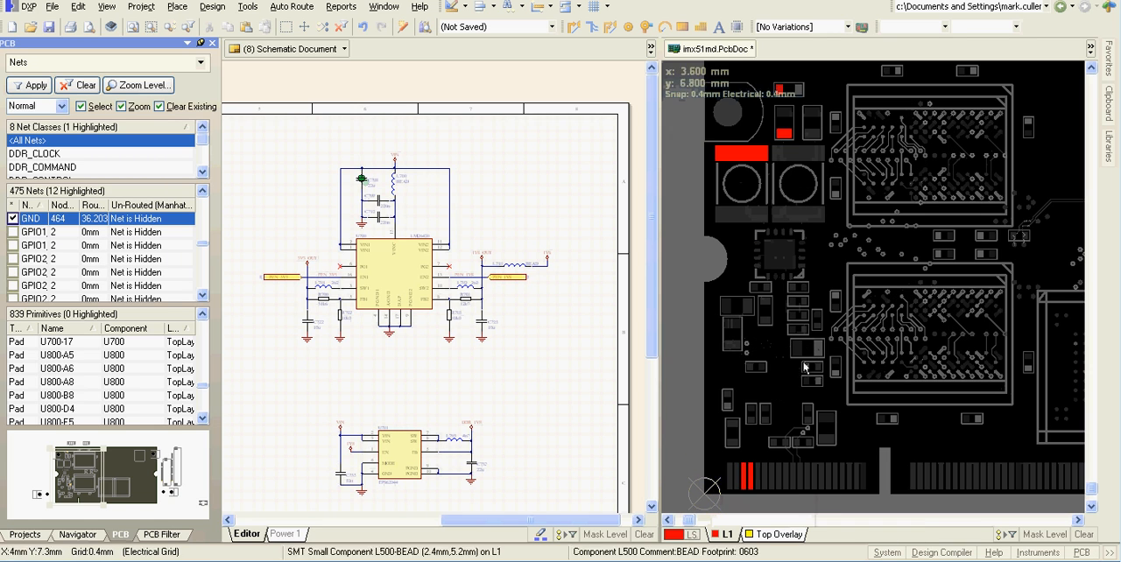
pyautogui.click(700, 535)
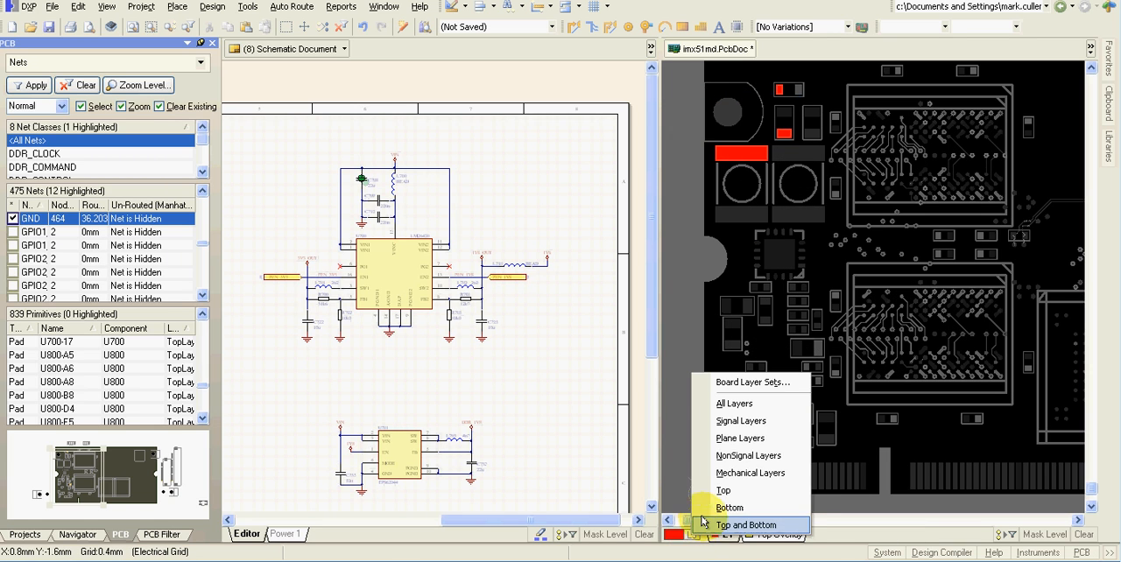
pyautogui.click(746, 526)
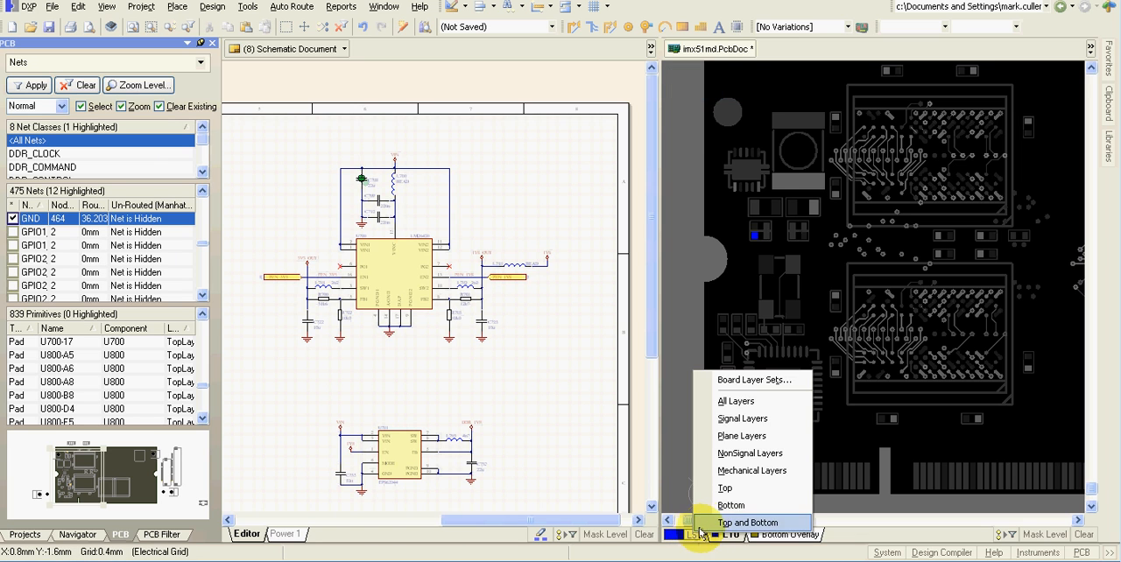
pyautogui.click(746, 522)
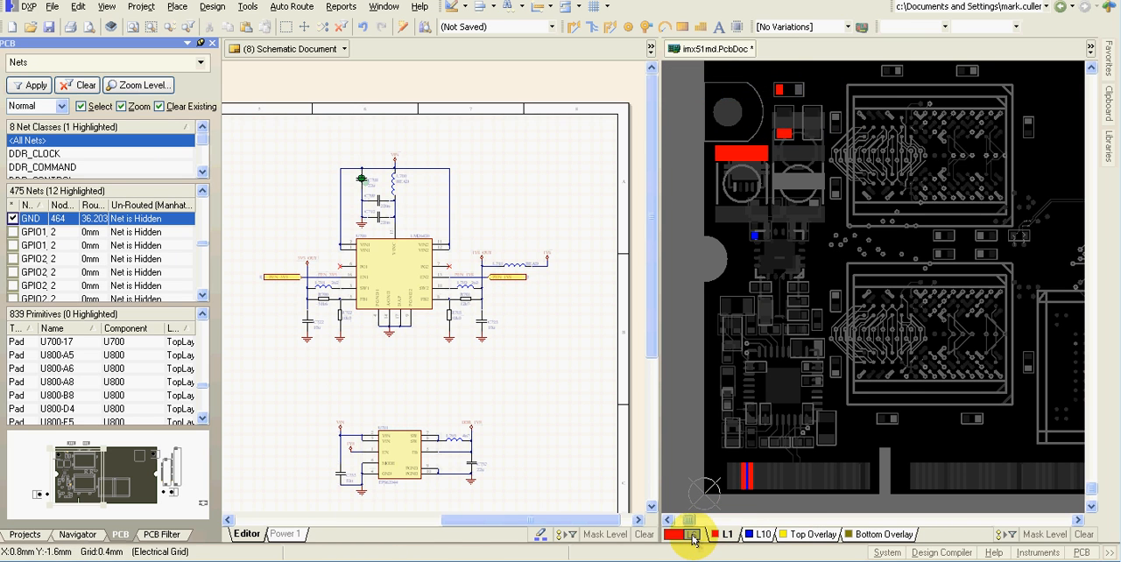
pyautogui.click(690, 534)
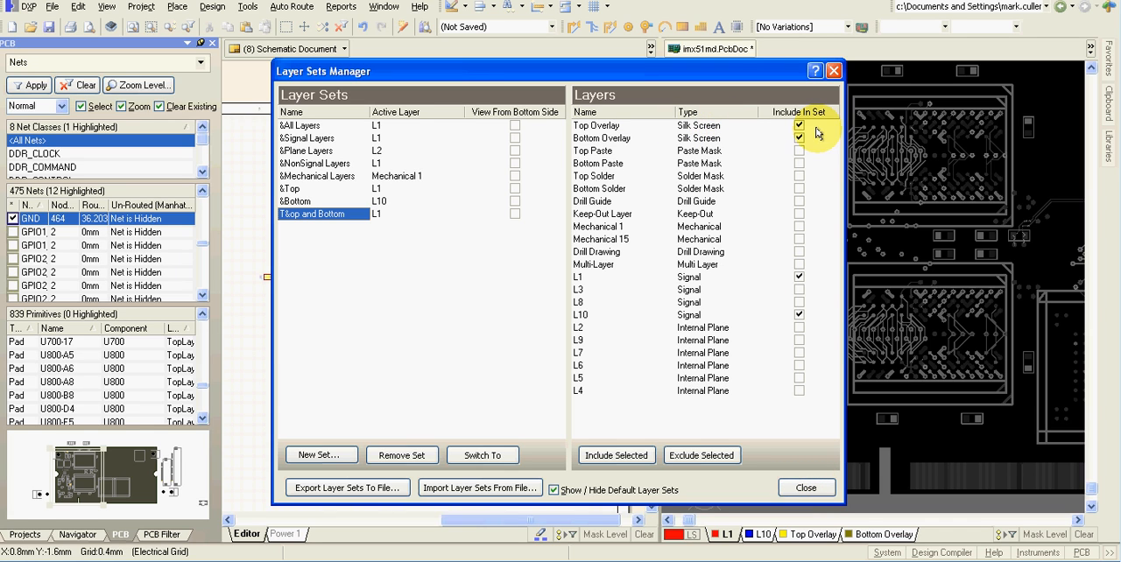
pyautogui.moveTo(732, 133)
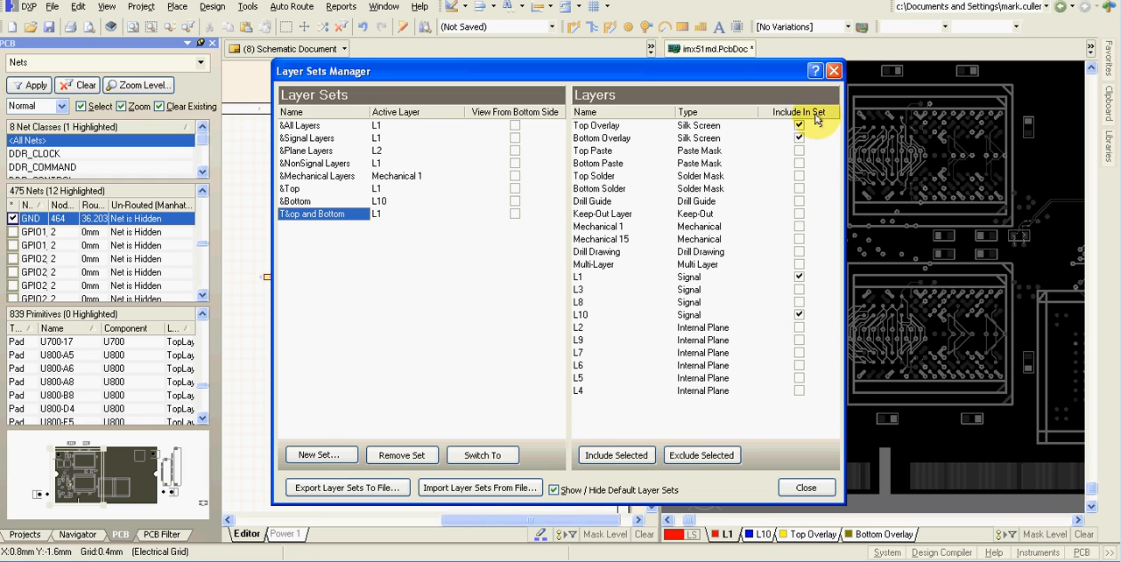
# - Close the Layer Sets Manager after reviewing the Top and Bottom set's included layers
pyautogui.click(806, 487)
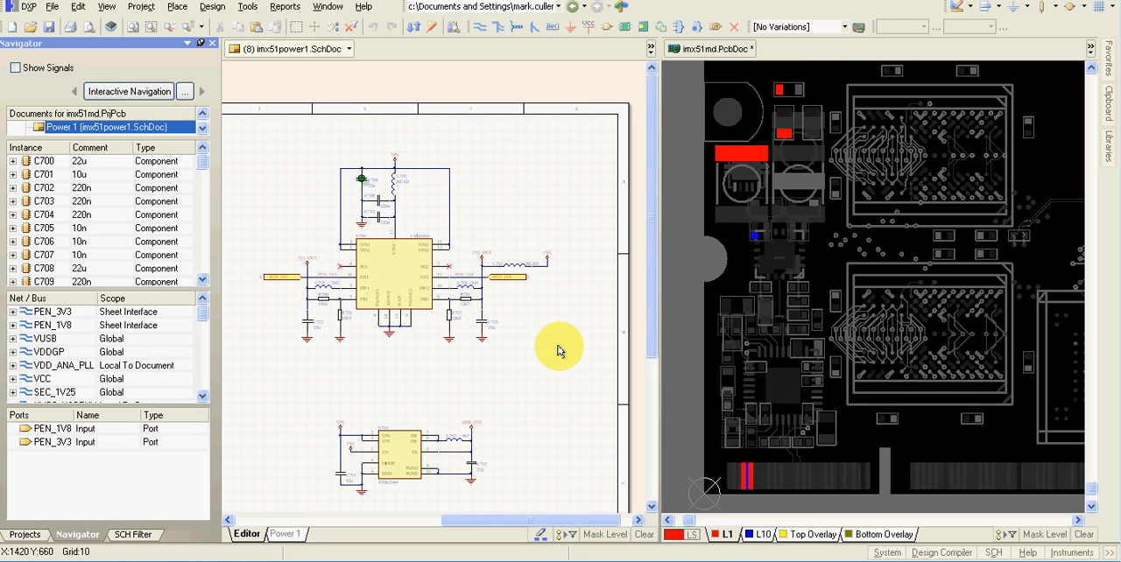
pyautogui.moveTo(599, 438)
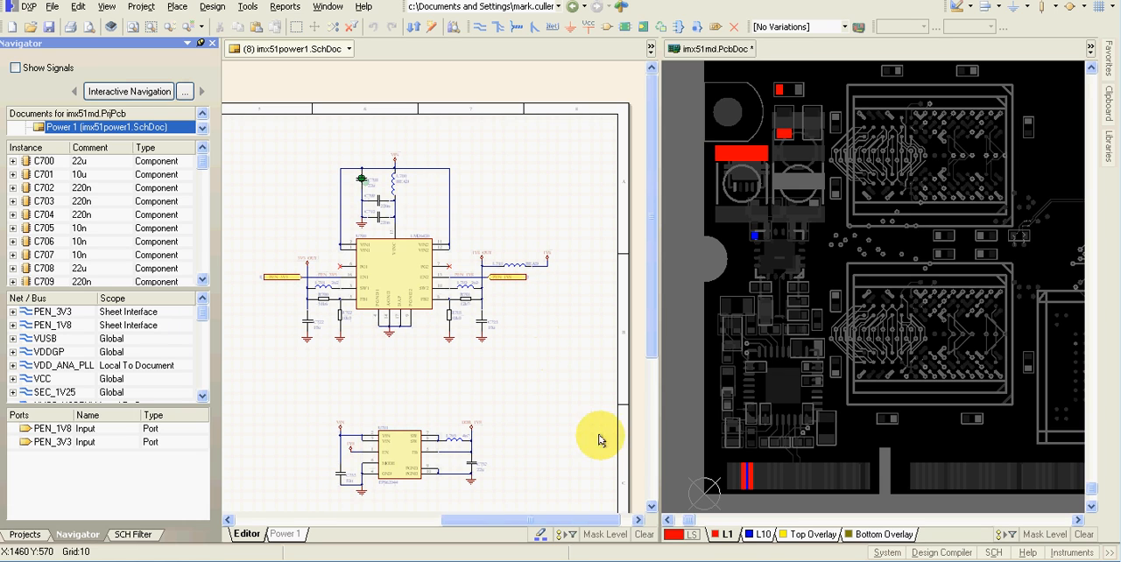
pyautogui.moveTo(599, 436)
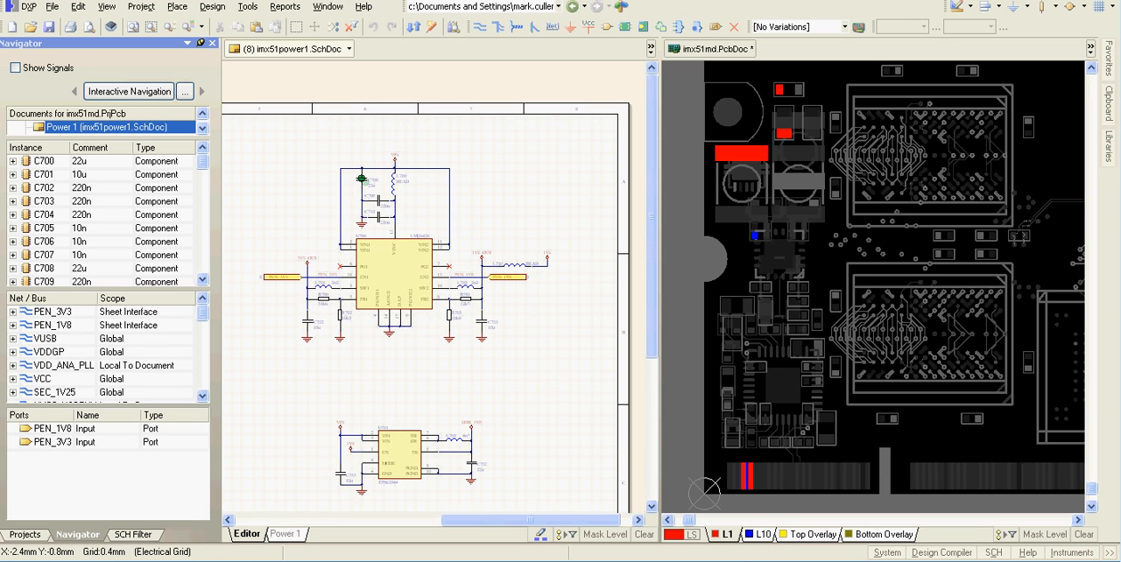